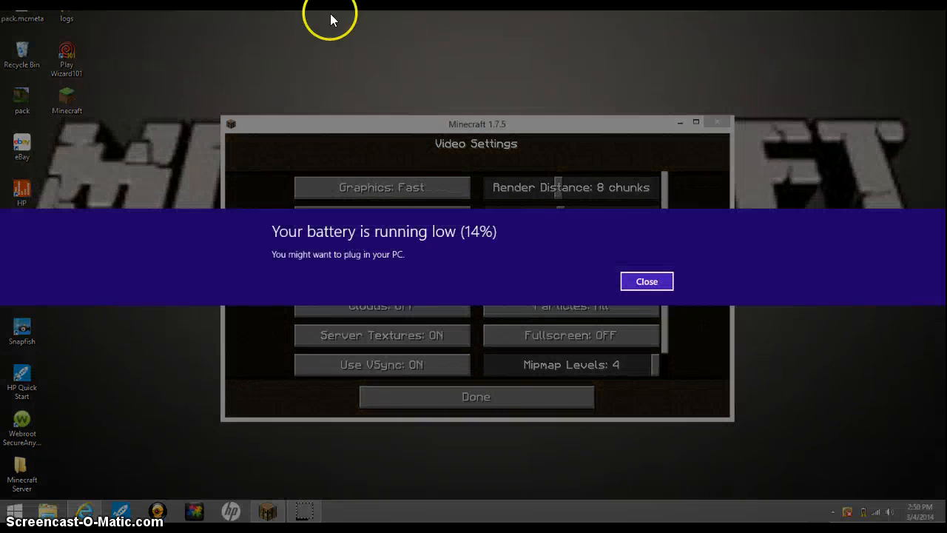
Step: Close the 'Your battery is running low' notification over the Video Settings window
click(645, 281)
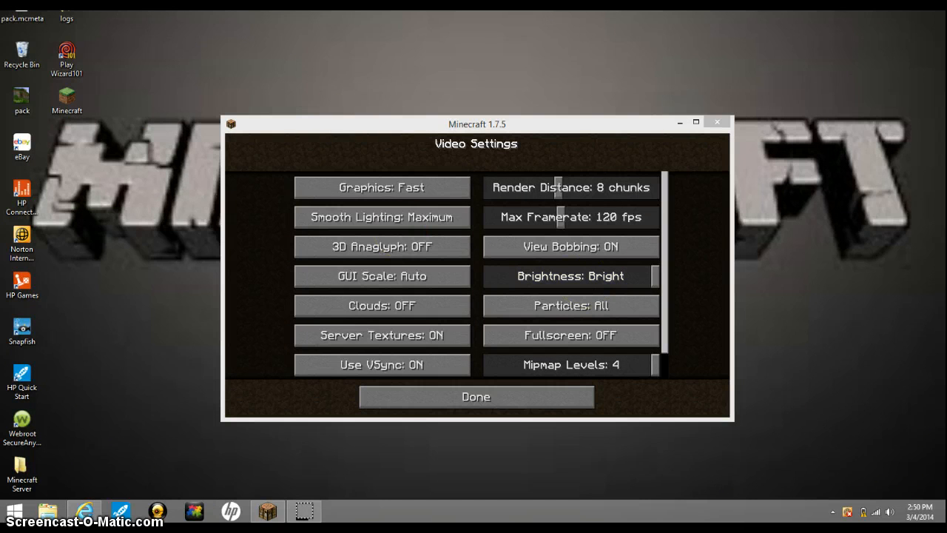
mouse_move(743, 33)
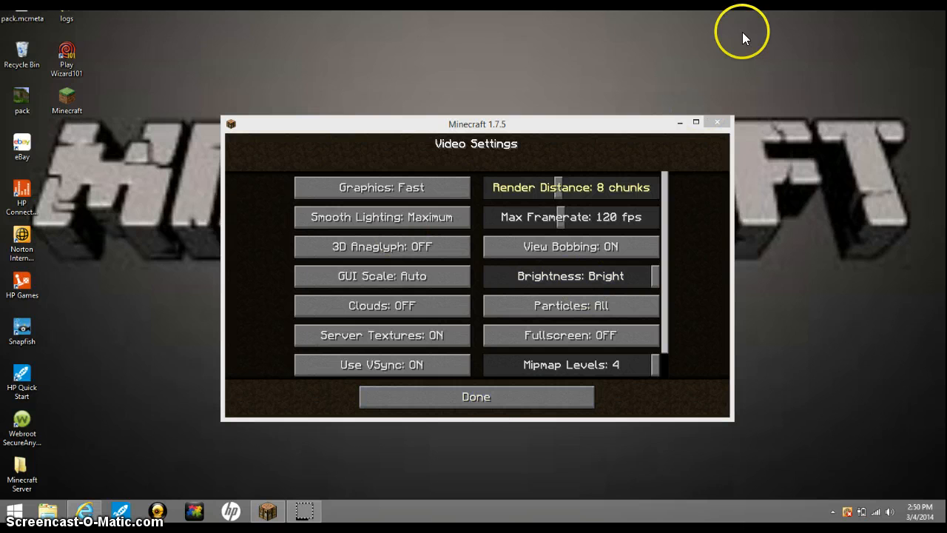
click(716, 122)
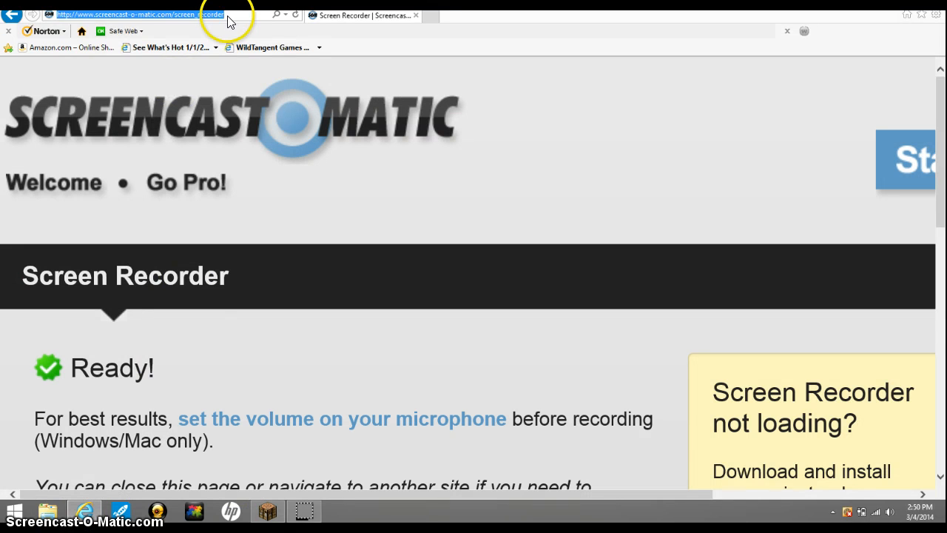
Step: Load faithful32x32.wikispaces.com from the address bar's 'fa' suggestion
text(faithful32x32.wikispaces.com/)
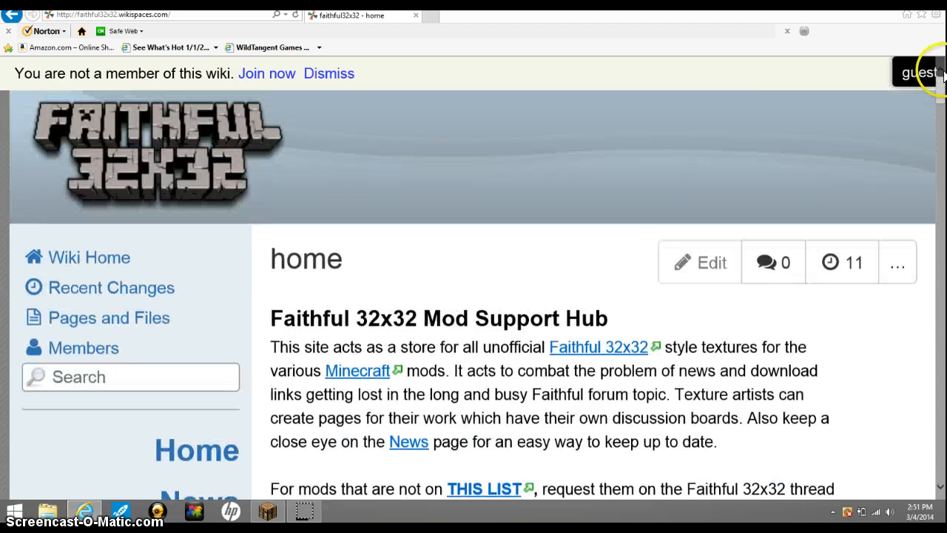
click(919, 71)
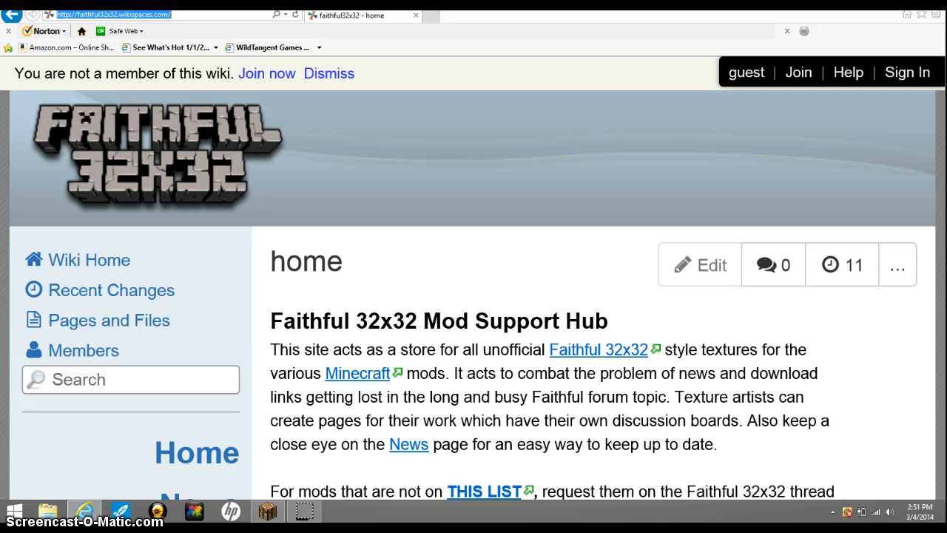
mouse_move(539, 108)
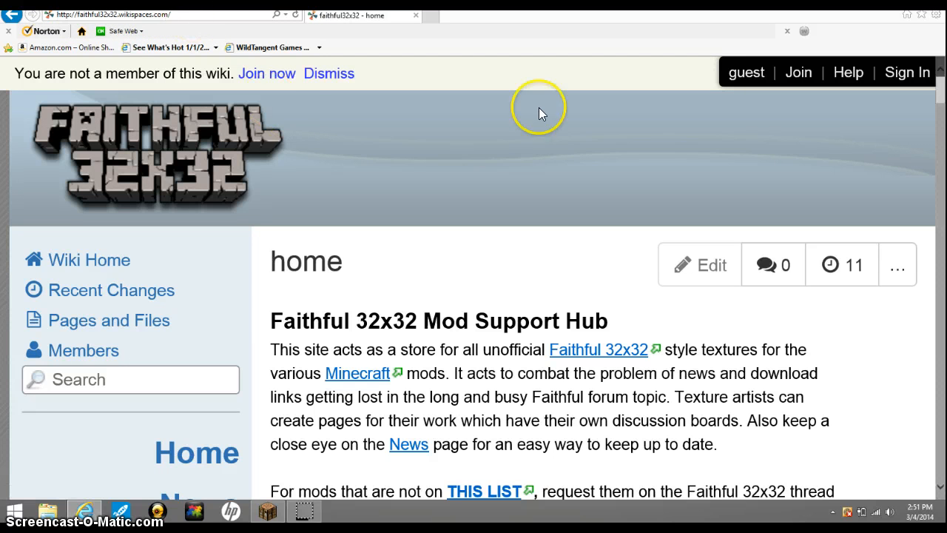
scroll(down, 3)
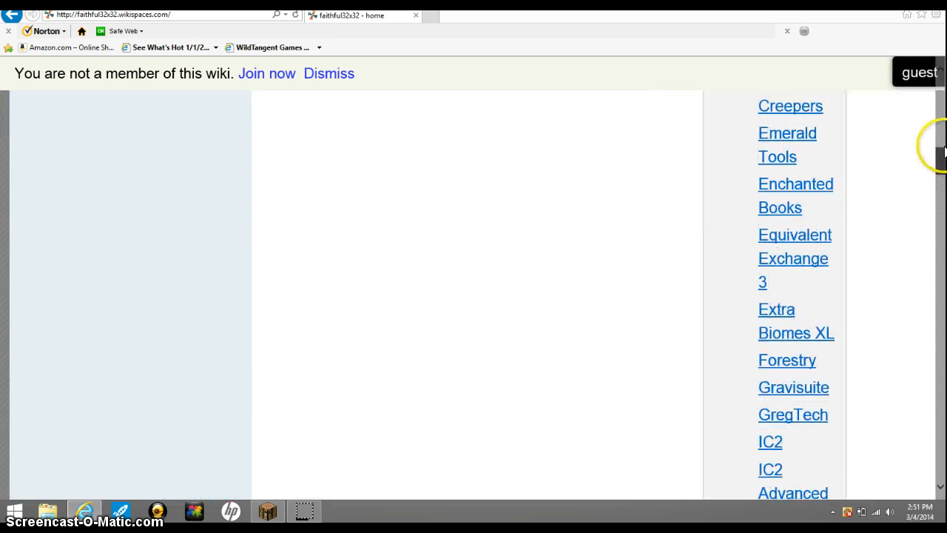
scroll(up, 3)
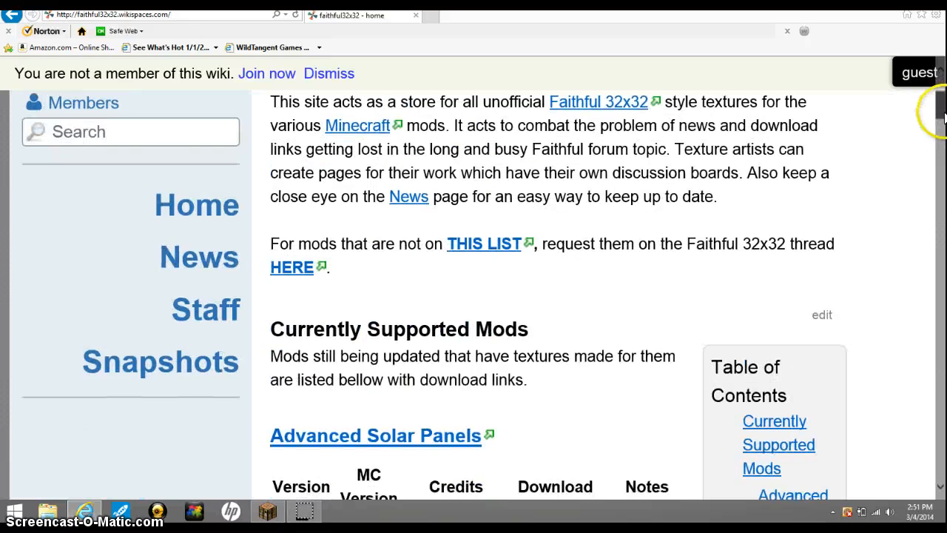
scroll(up, 3)
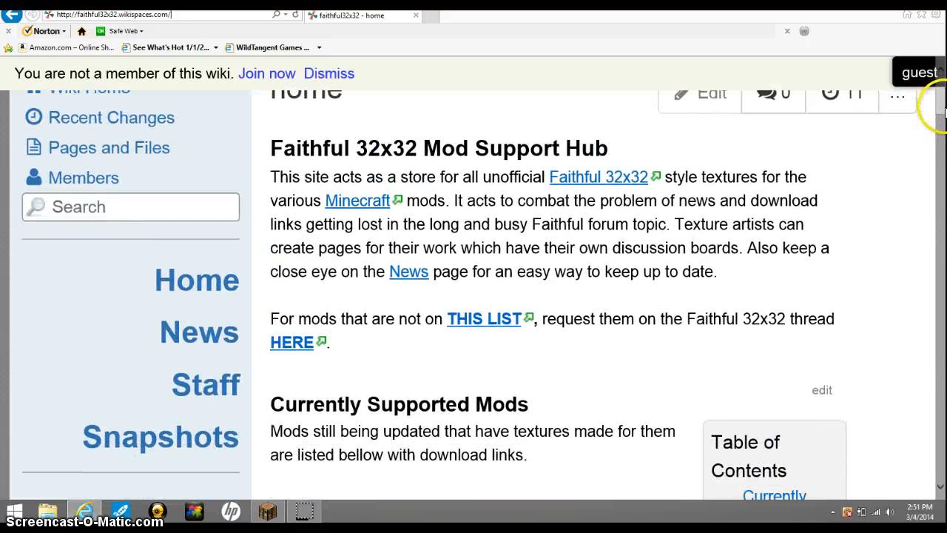
mouse_move(597, 177)
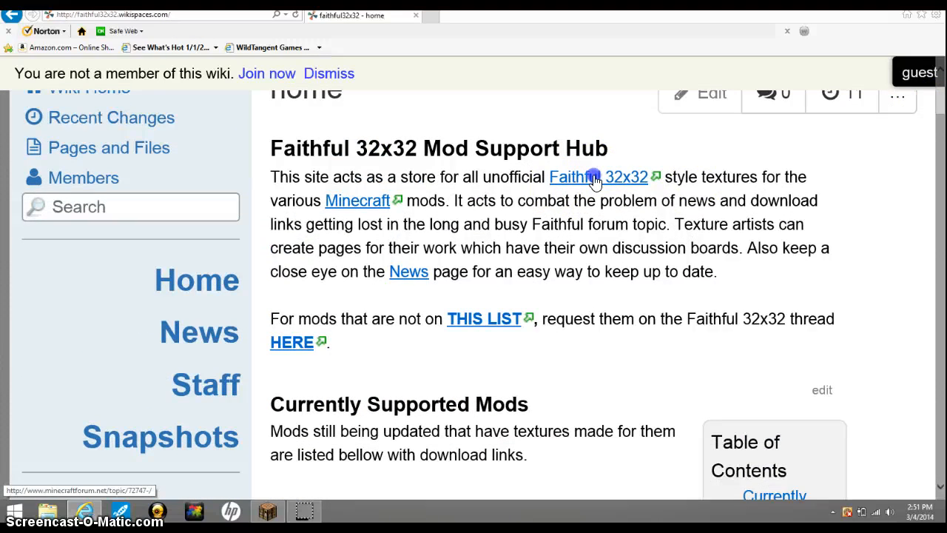
Step: Follow the 'Faithful 32x32' link to the forum thread and find its Download Links section
click(597, 178)
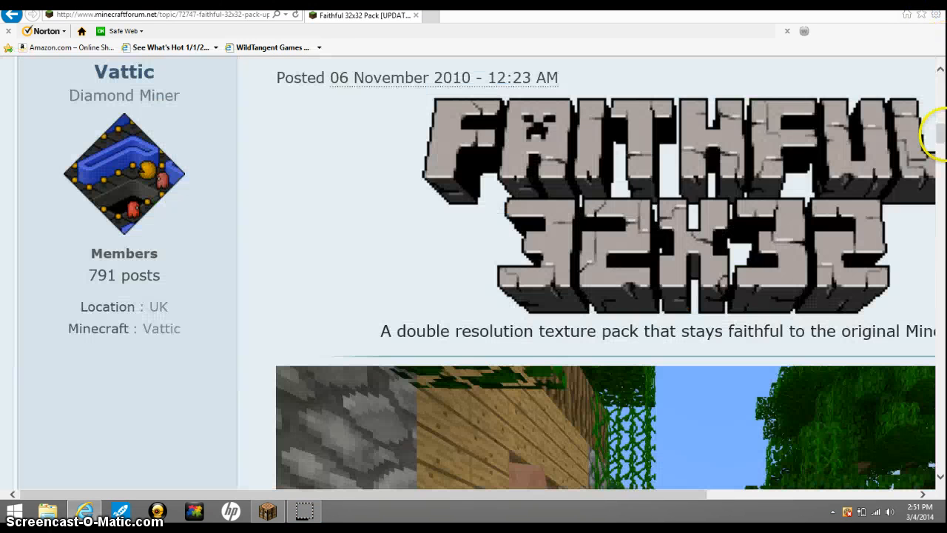
scroll(down, 3)
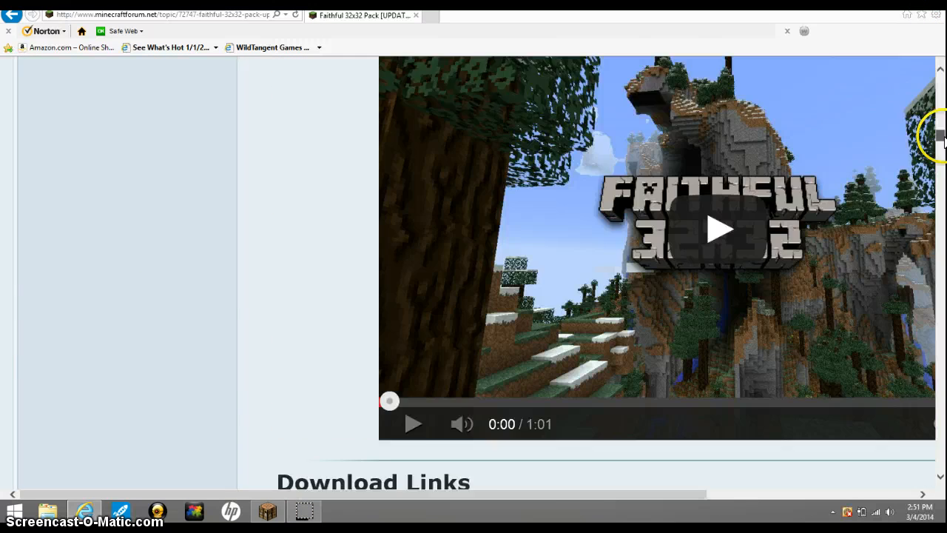
scroll(down, 3)
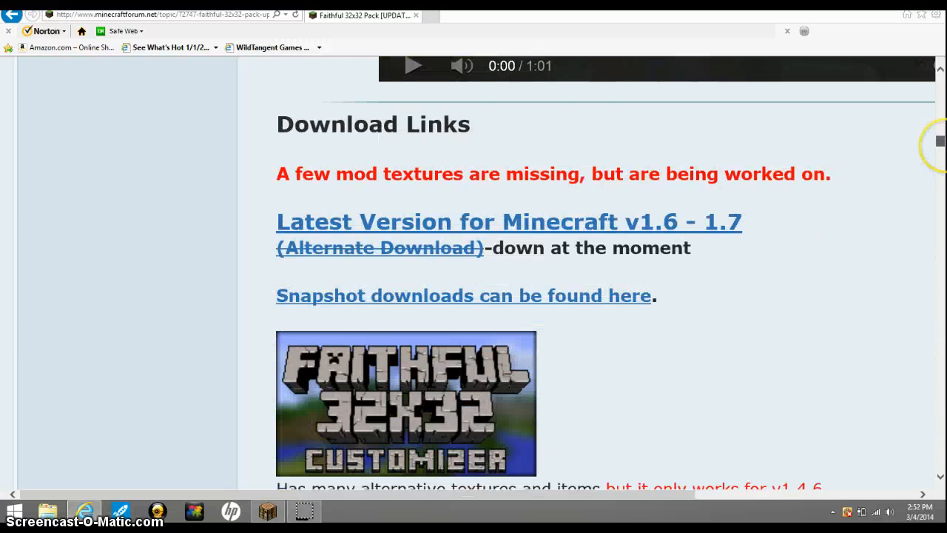
scroll(down, 3)
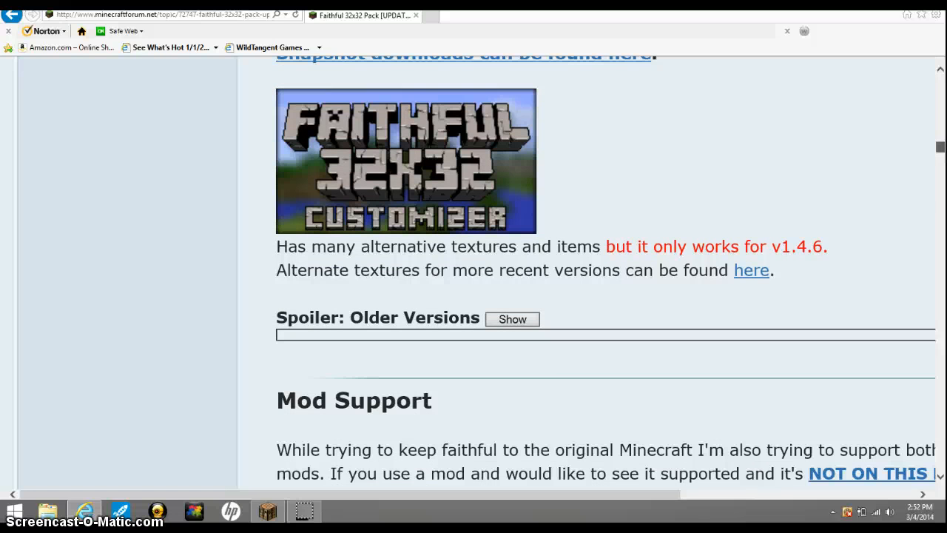
scroll(up, 3)
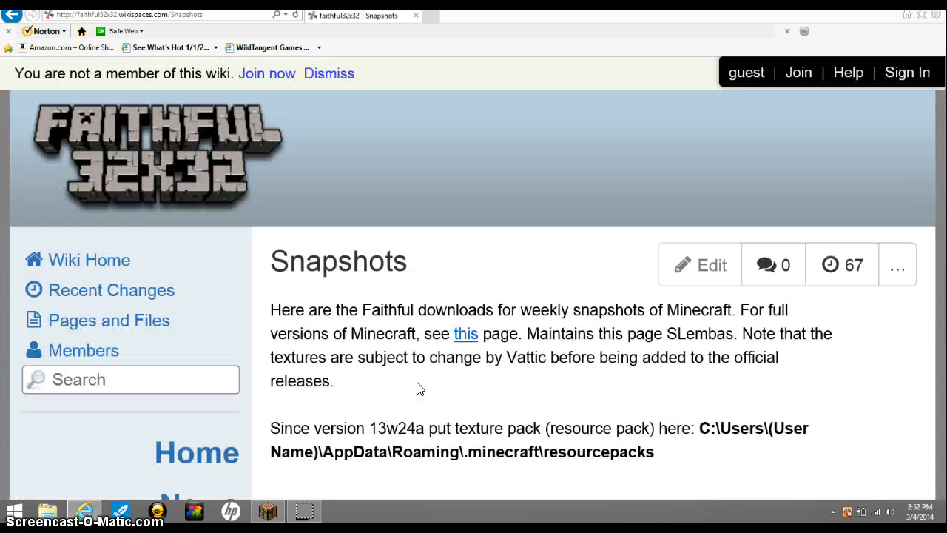
mouse_move(515, 414)
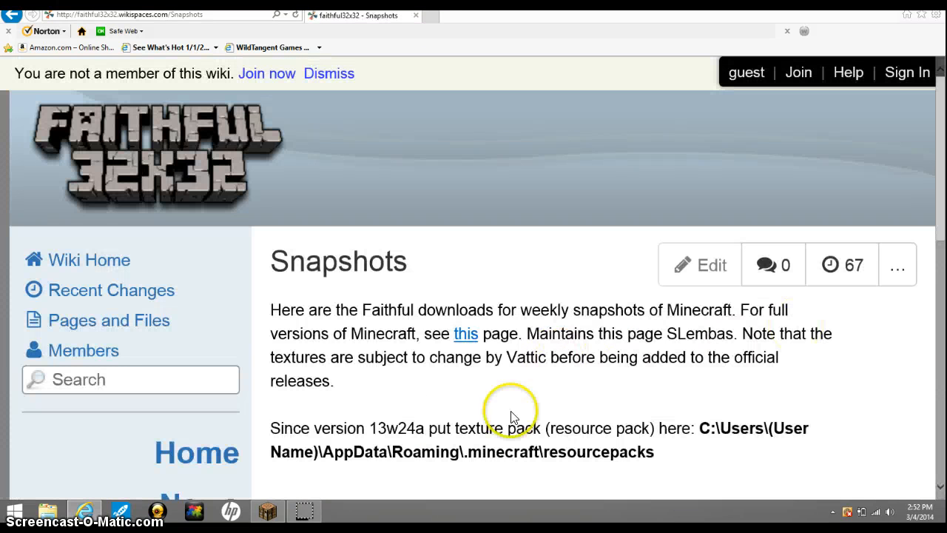
mouse_move(717, 432)
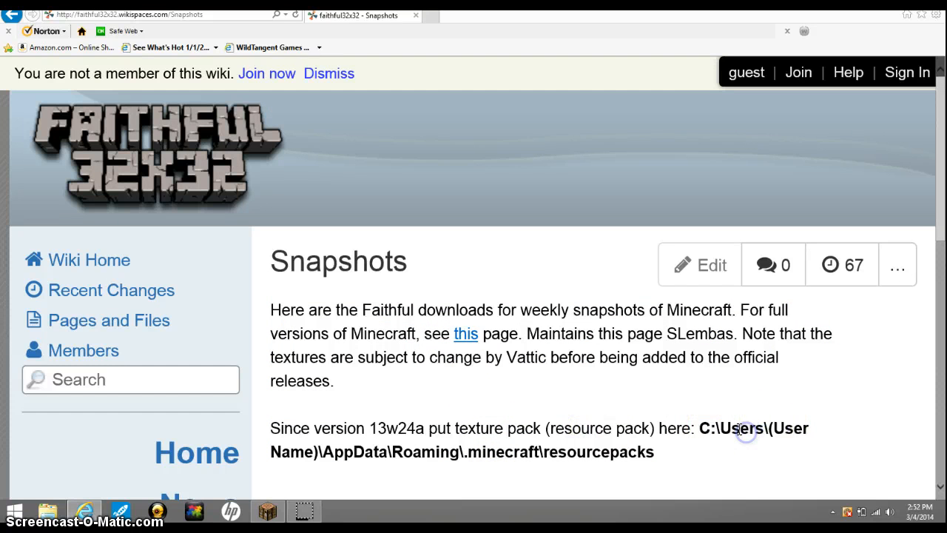
Step: Read down the wiki's Snapshots page to the resource pack path and download links
scroll(down, 3)
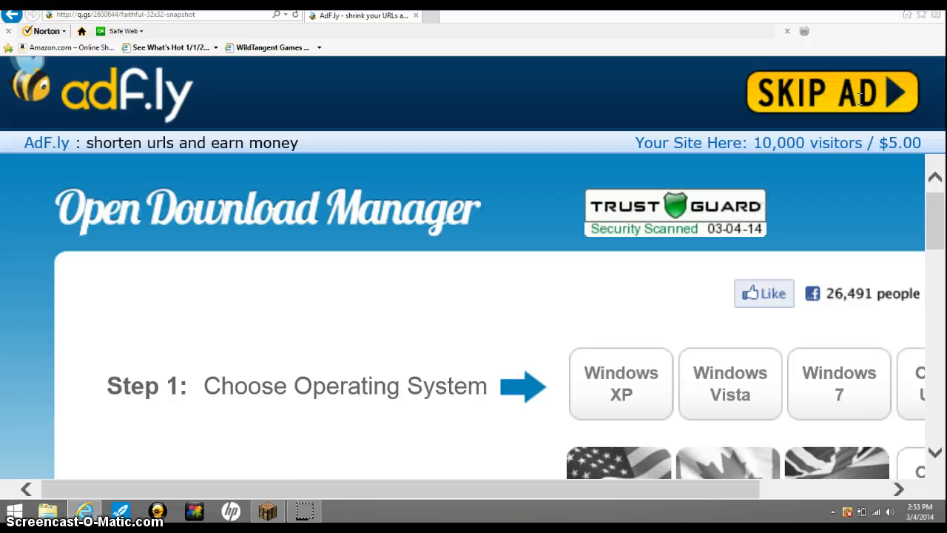
mouse_move(843, 101)
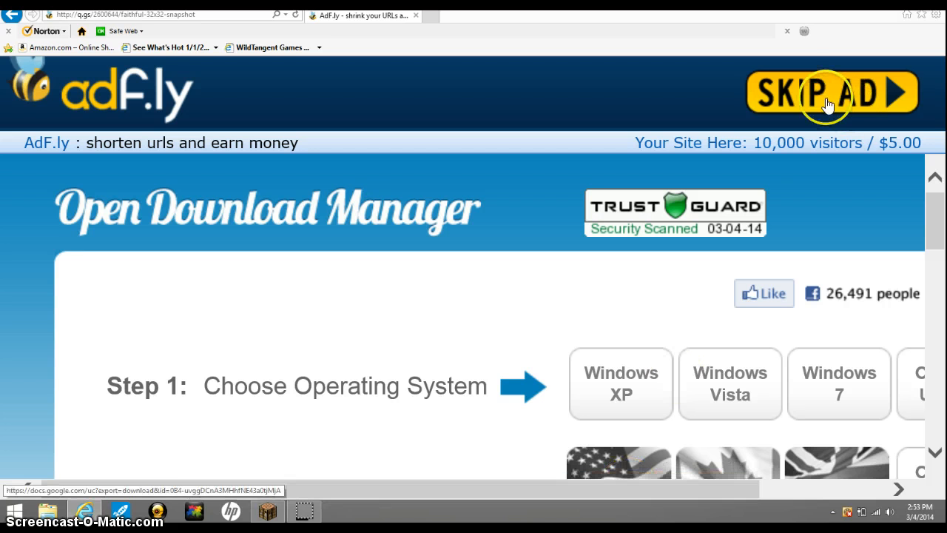
Step: Skip the adf.ly advertisement to reach the snapshot archive download
click(48, 510)
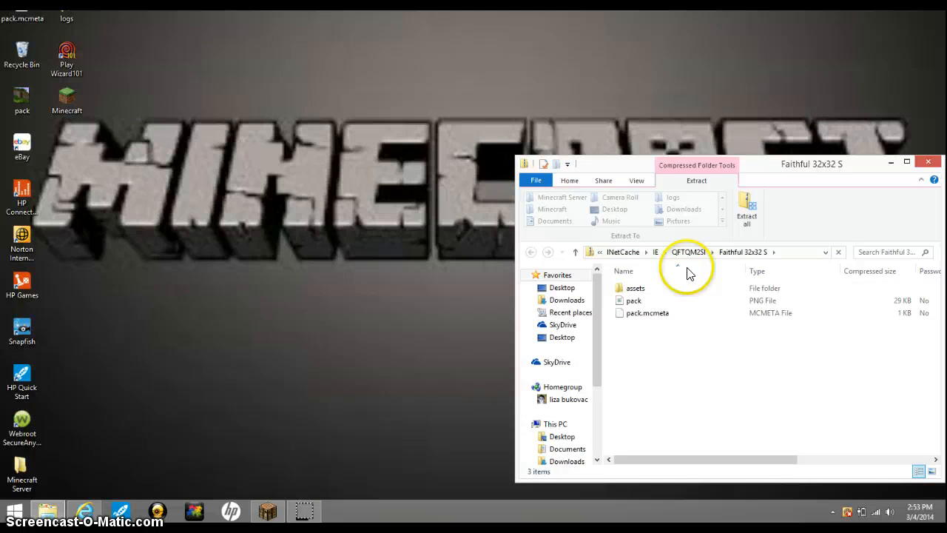
mouse_move(547, 96)
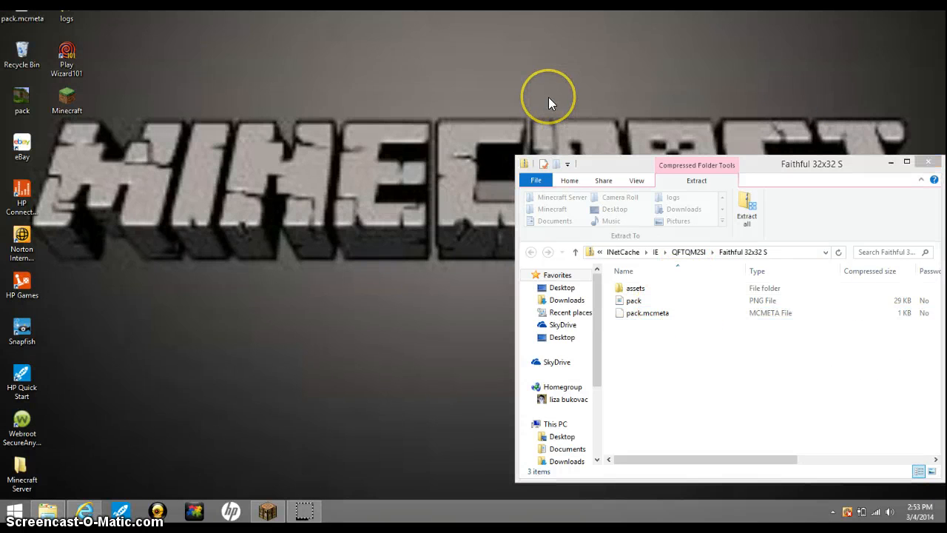
mouse_move(613, 161)
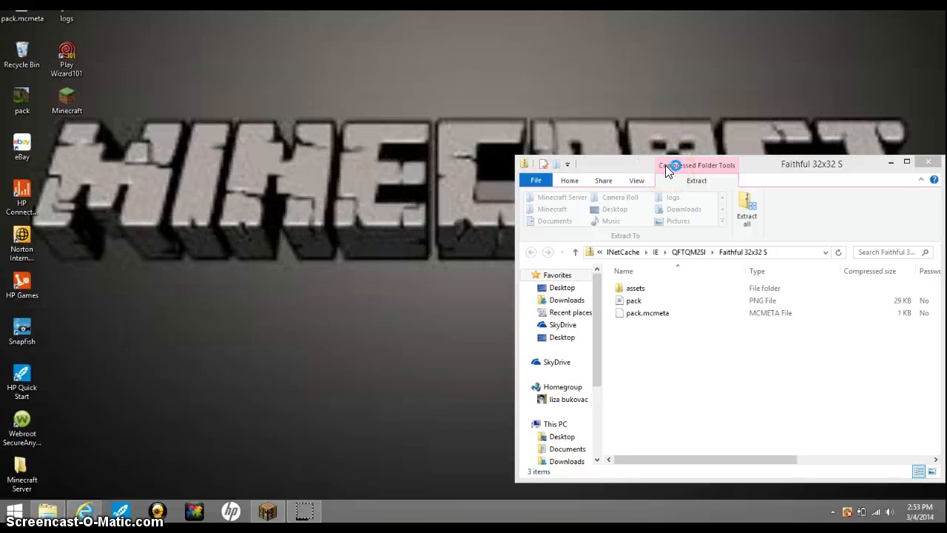
mouse_move(592, 301)
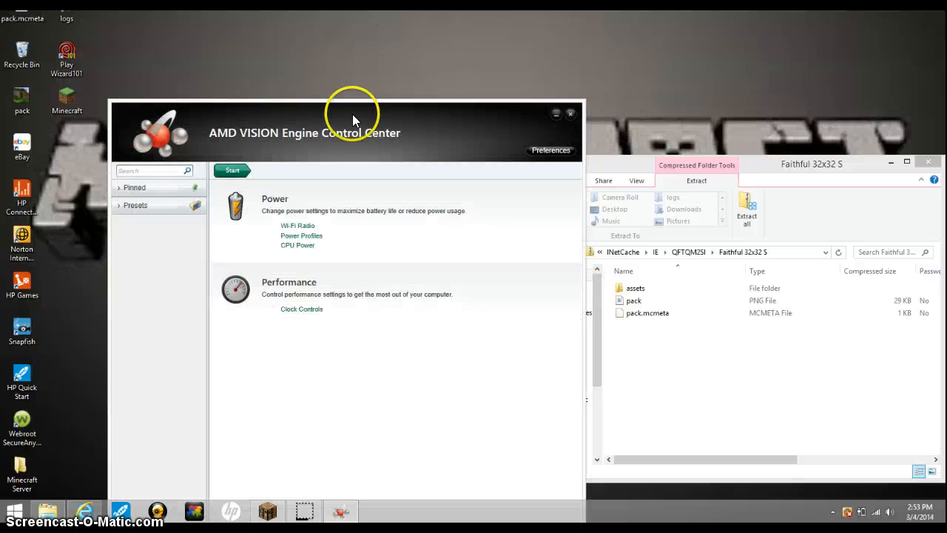
Step: Create a new desktop folder named Faithful
click(571, 113)
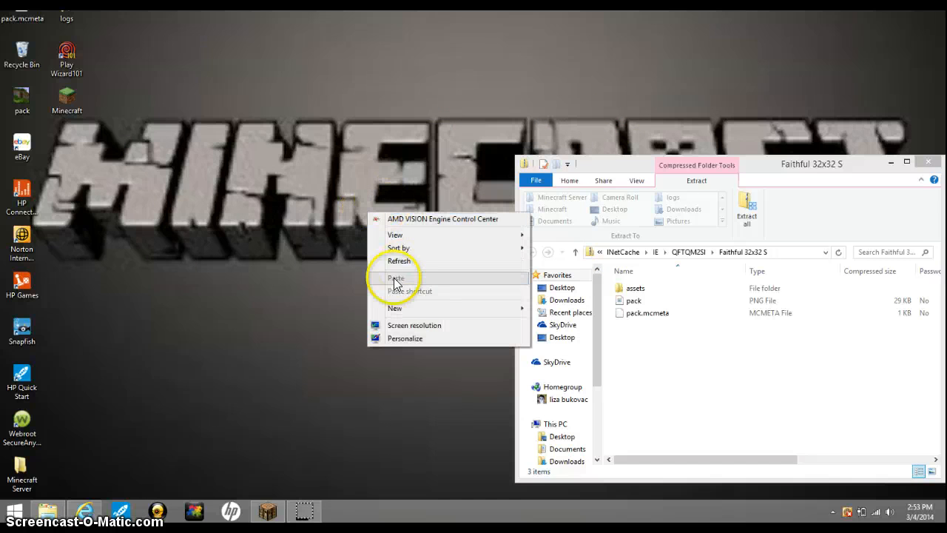
mouse_move(422, 313)
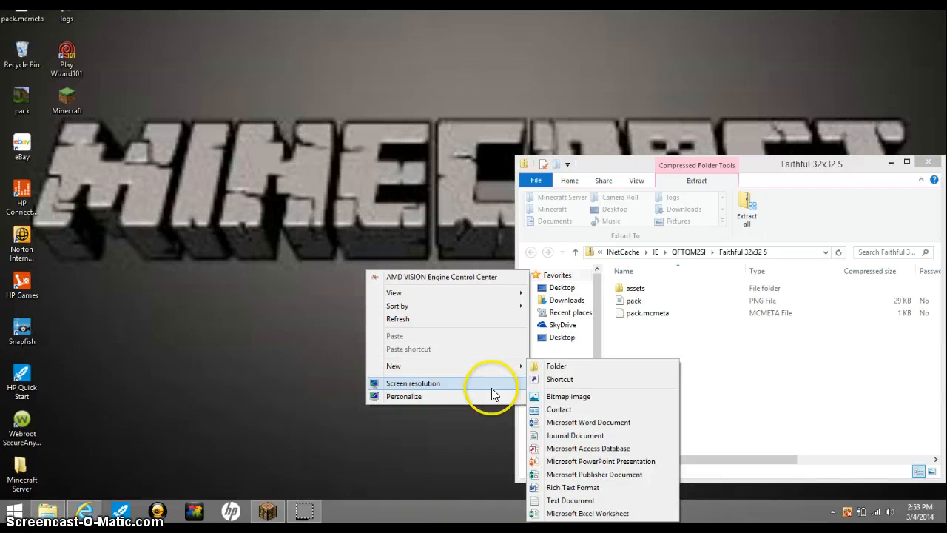
click(557, 365)
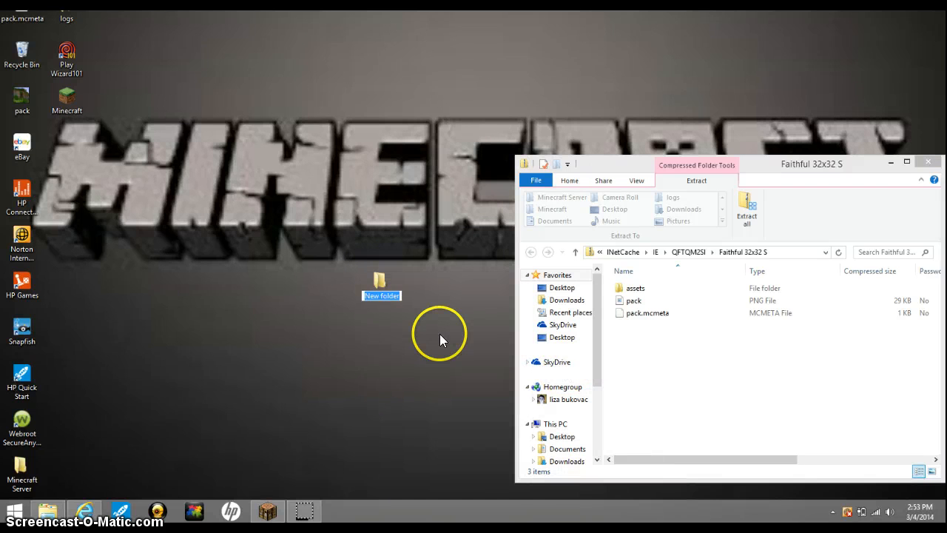
text(Faithful)
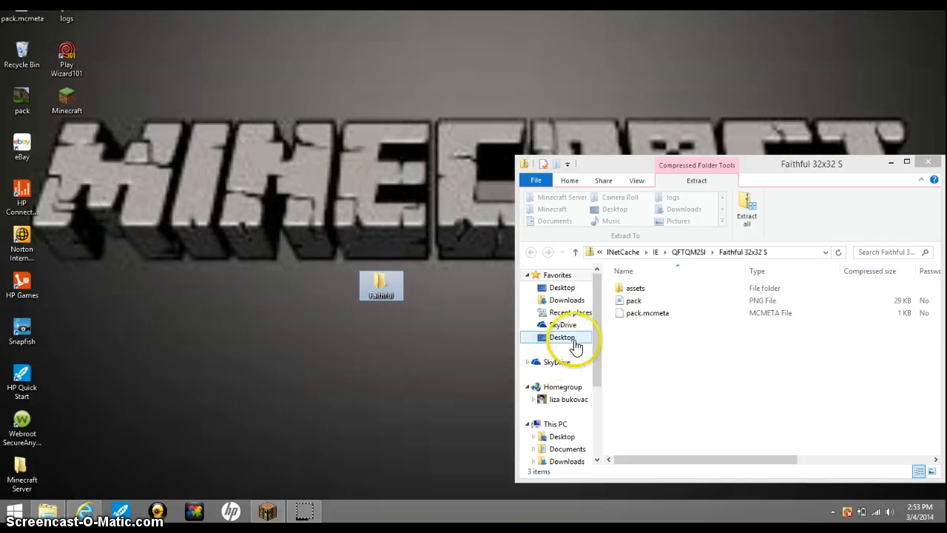
Step: Move all the pack's files into Faithful and place the folder beside the other desktop icons
key(ctrl+a)
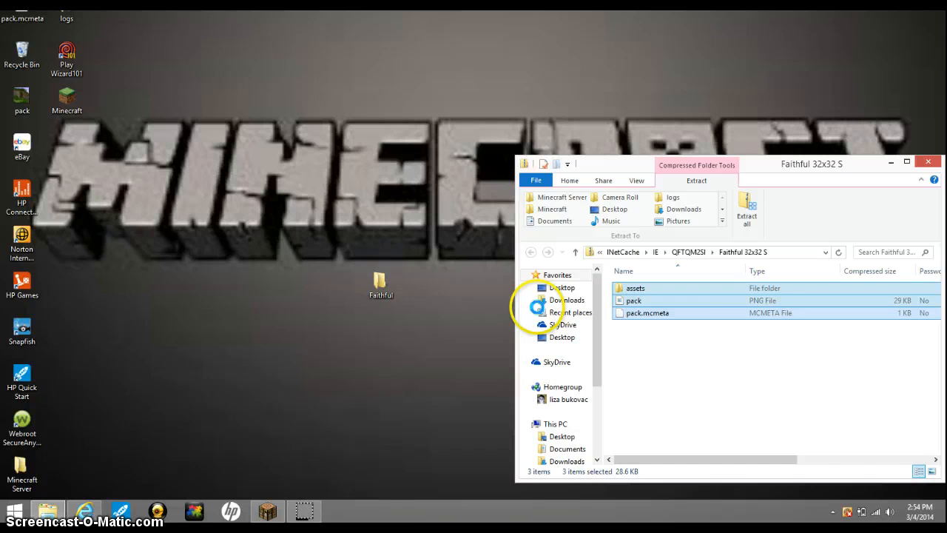
mouse_move(510, 301)
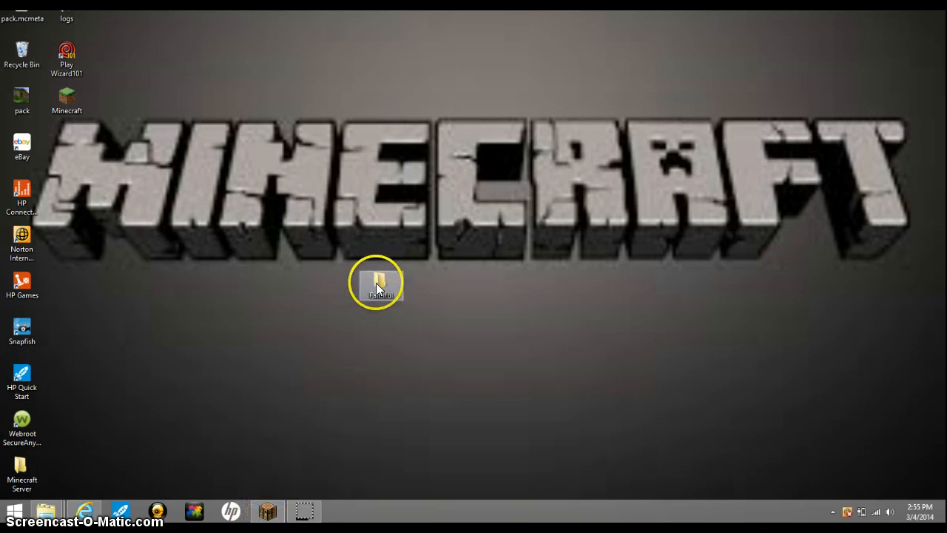
drag(377, 284, 67, 146)
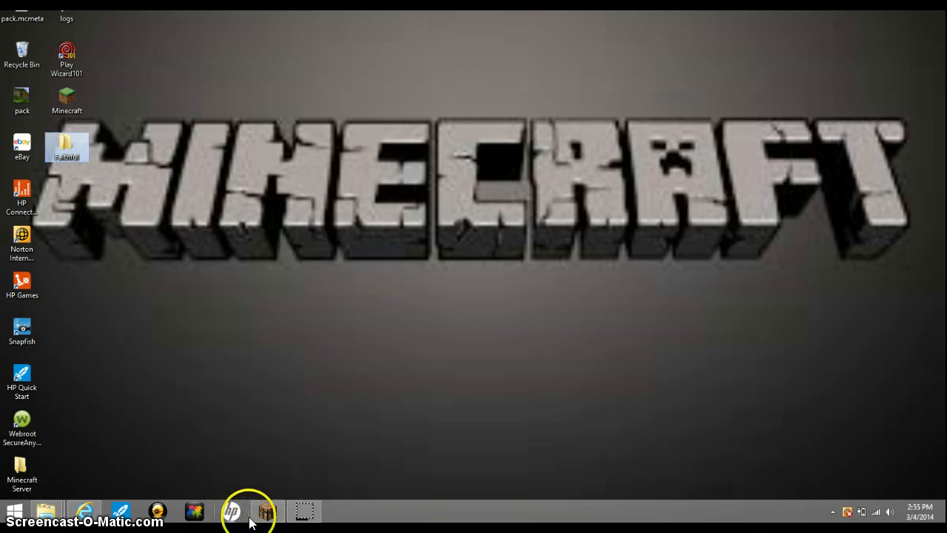
Step: Switch to Minecraft and reach Options > Resource Packs, where Faithful appears among the selected packs
click(265, 510)
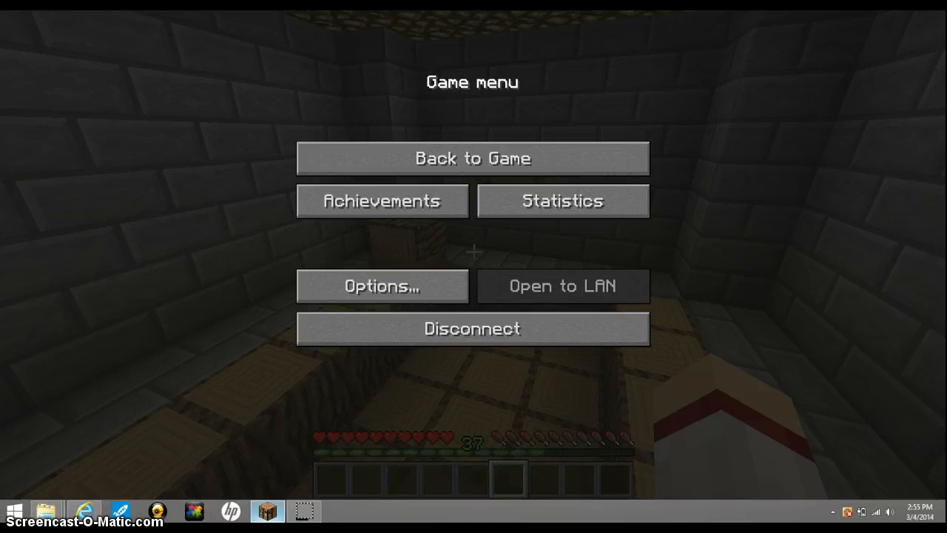
click(381, 286)
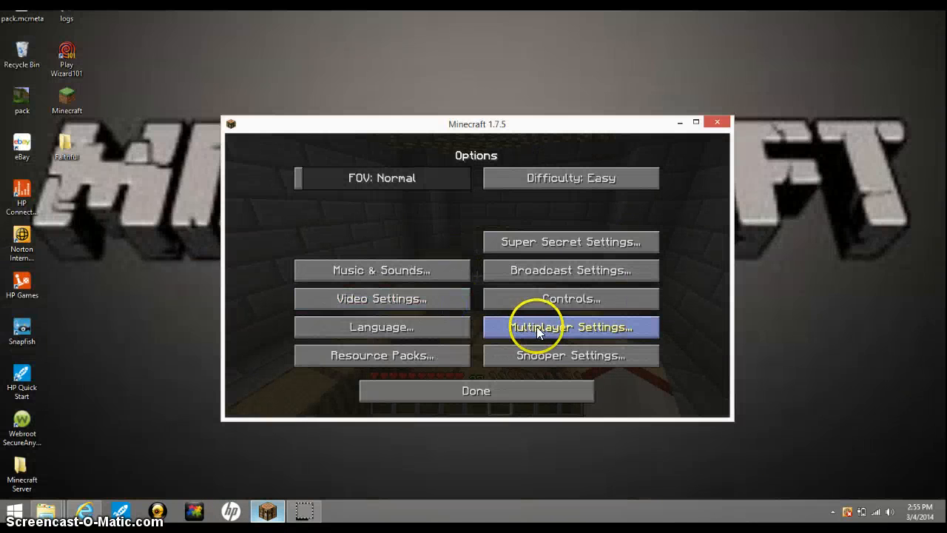
mouse_move(399, 323)
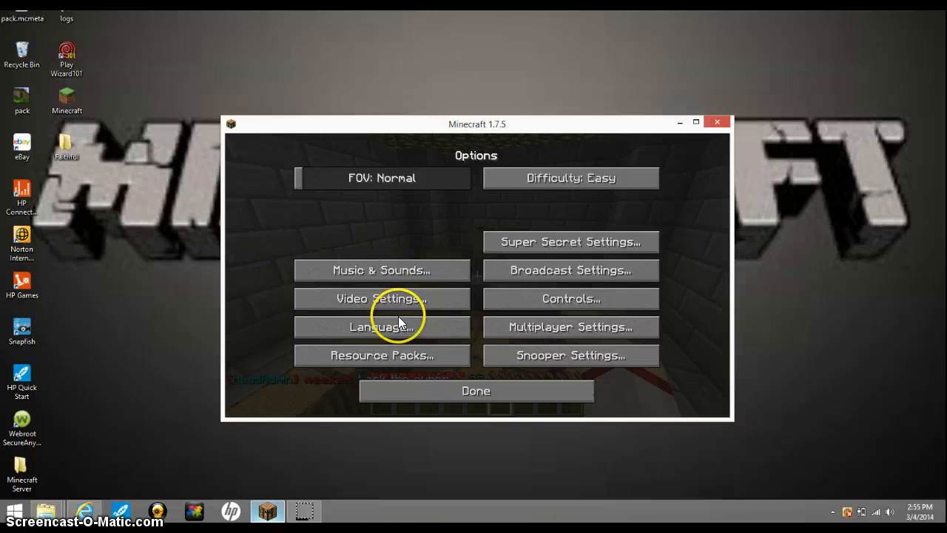
click(381, 299)
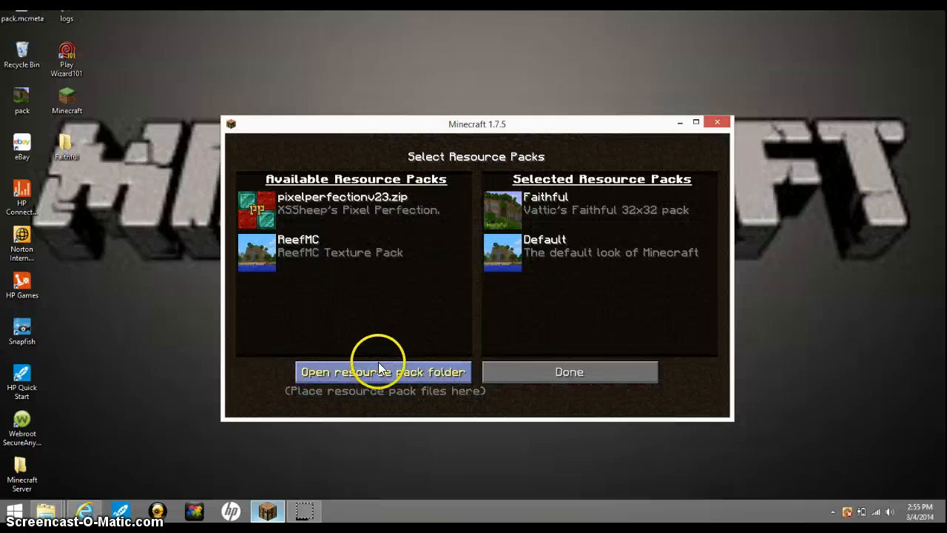
click(381, 371)
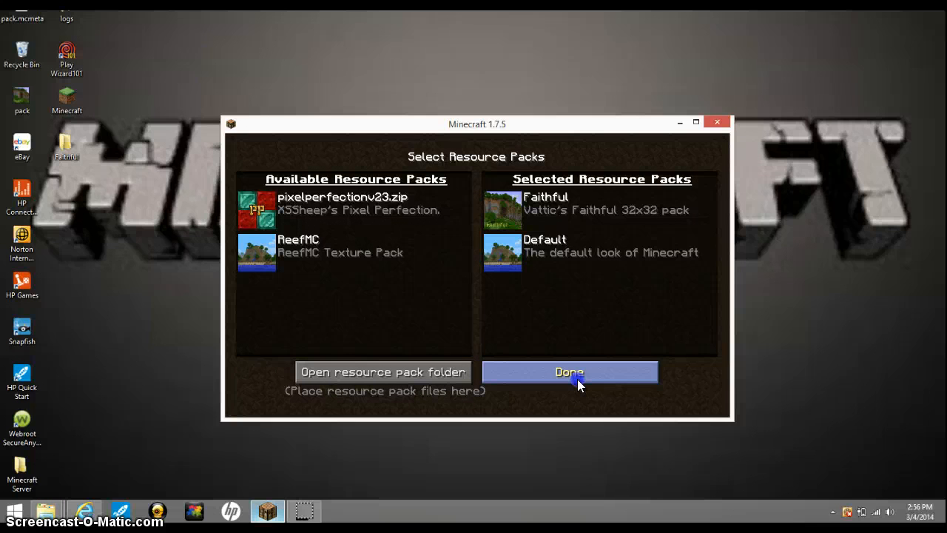
Step: Apply the selected packs with Done, recheck the list, and return to the game menu
click(568, 371)
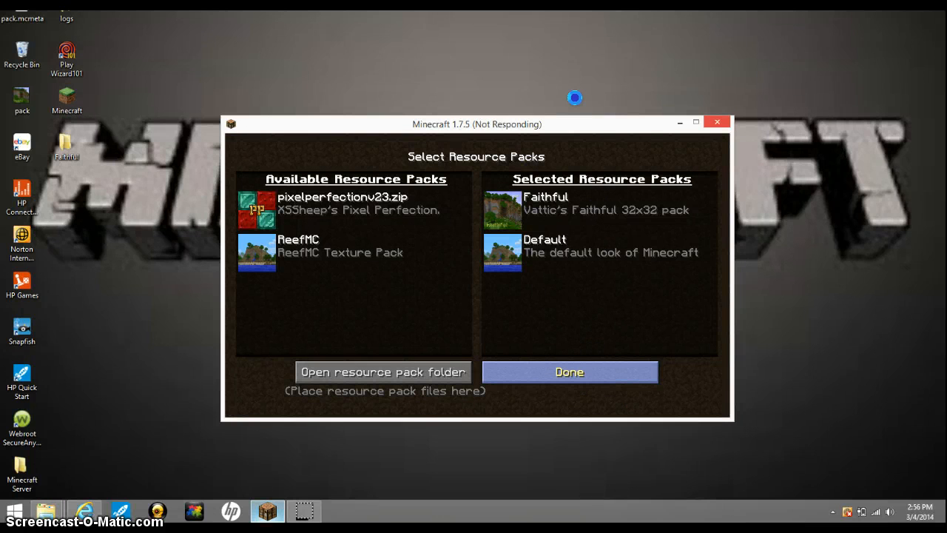
mouse_move(554, 111)
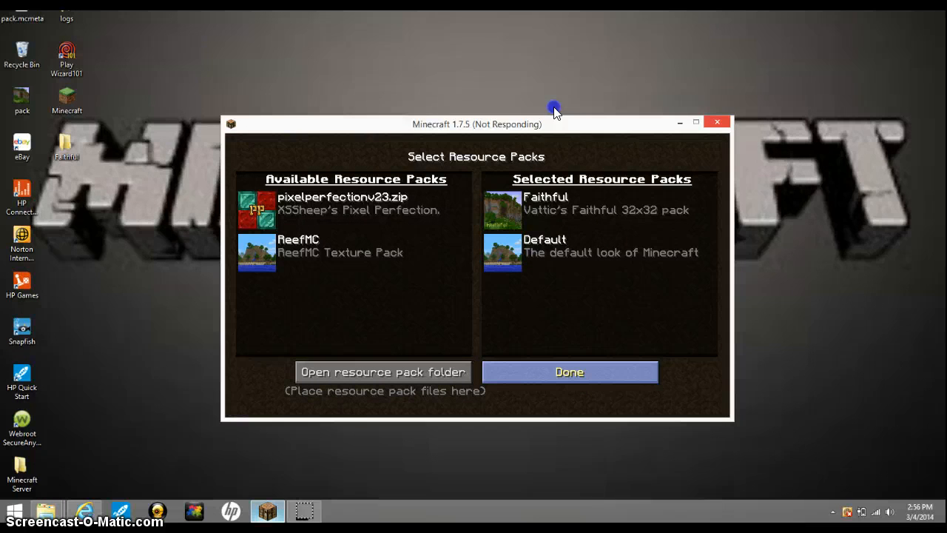
click(568, 371)
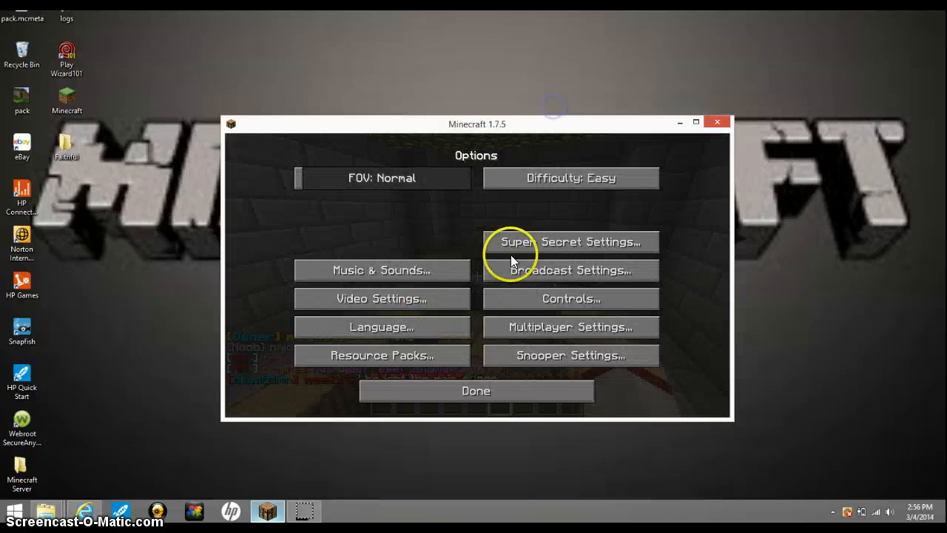
click(381, 355)
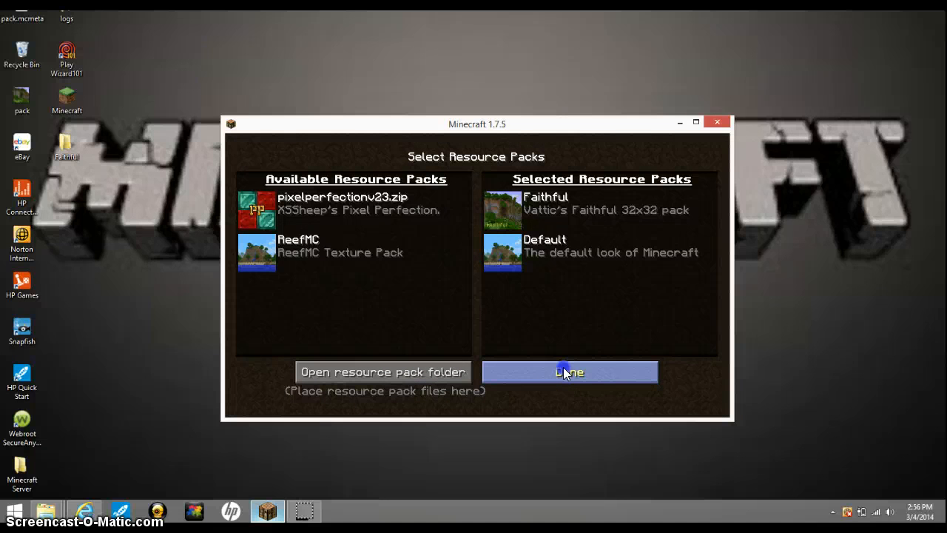
mouse_move(738, 205)
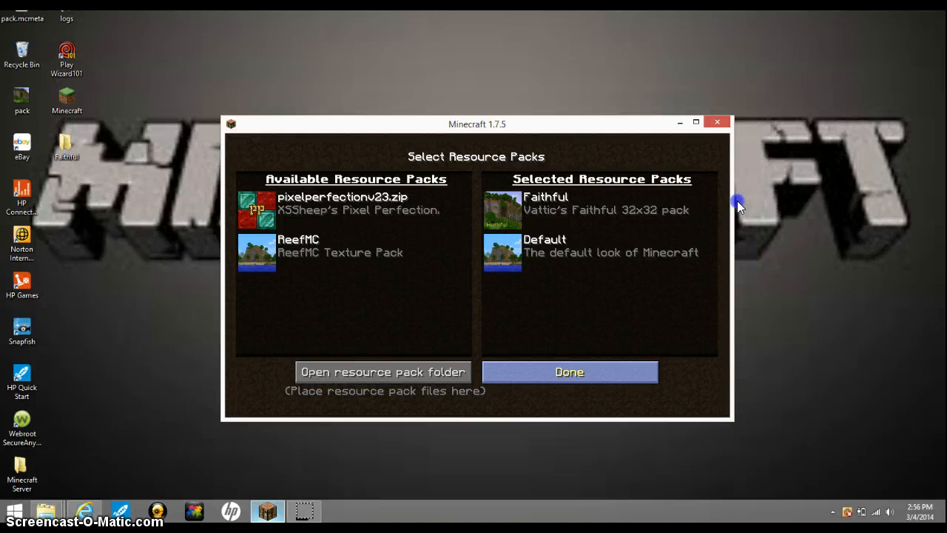
mouse_move(547, 436)
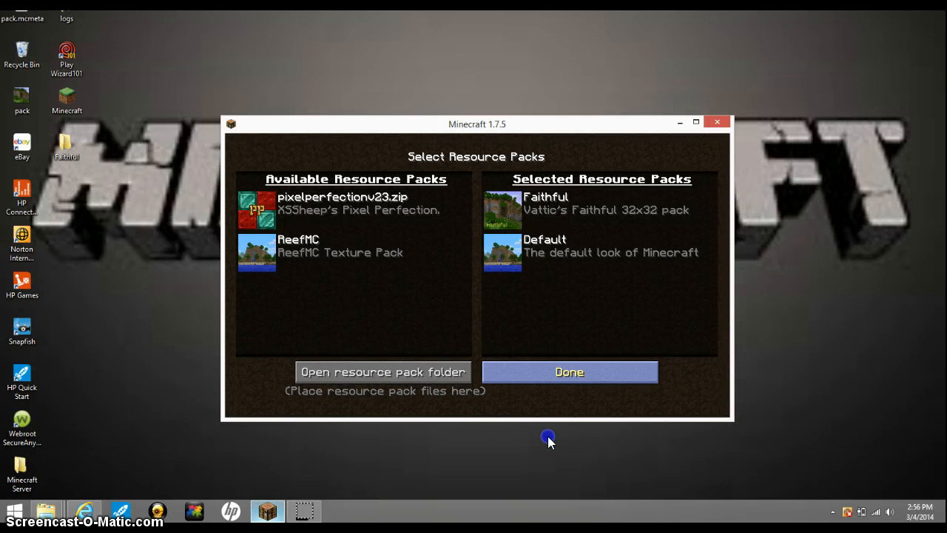
click(568, 371)
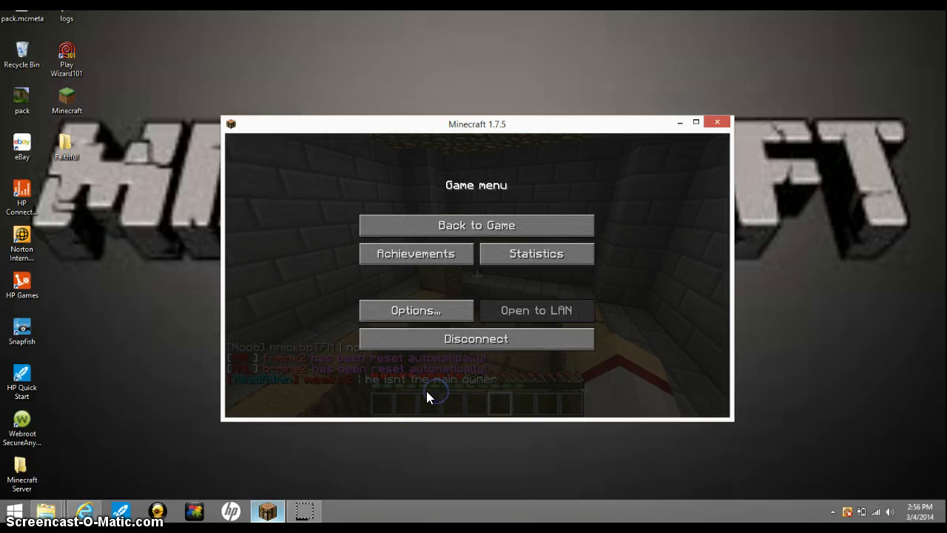
Step: Resume the game, post 'im the main owner' in chat, then pause back to the game menu
click(476, 225)
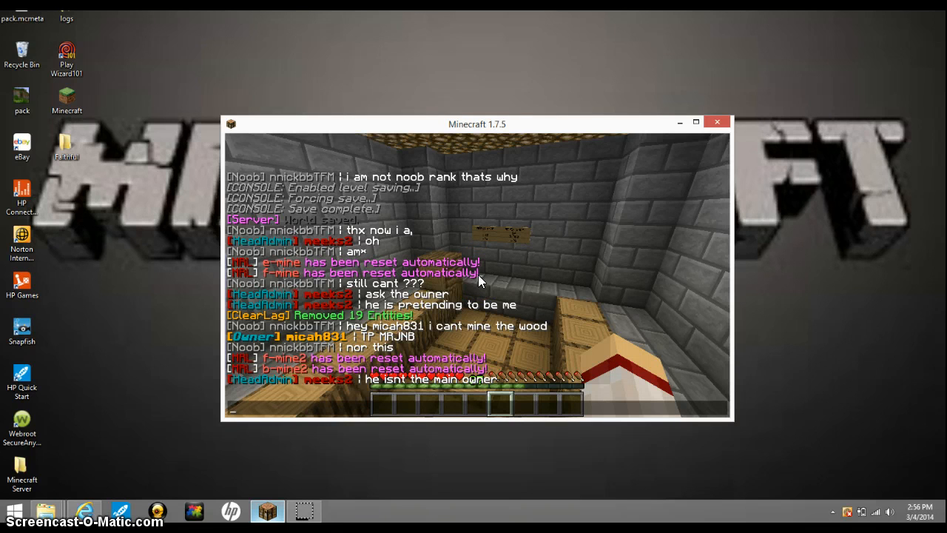
text(im the)
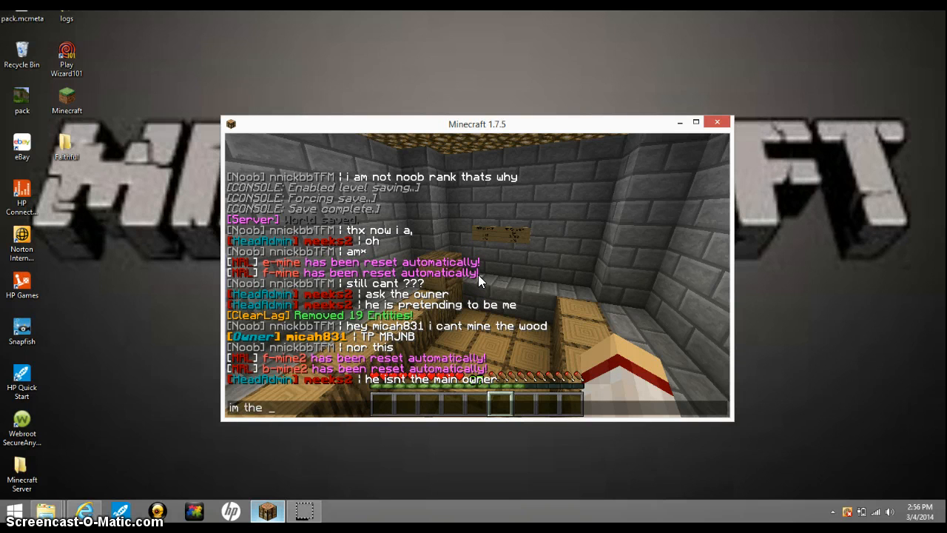
text(main owner)
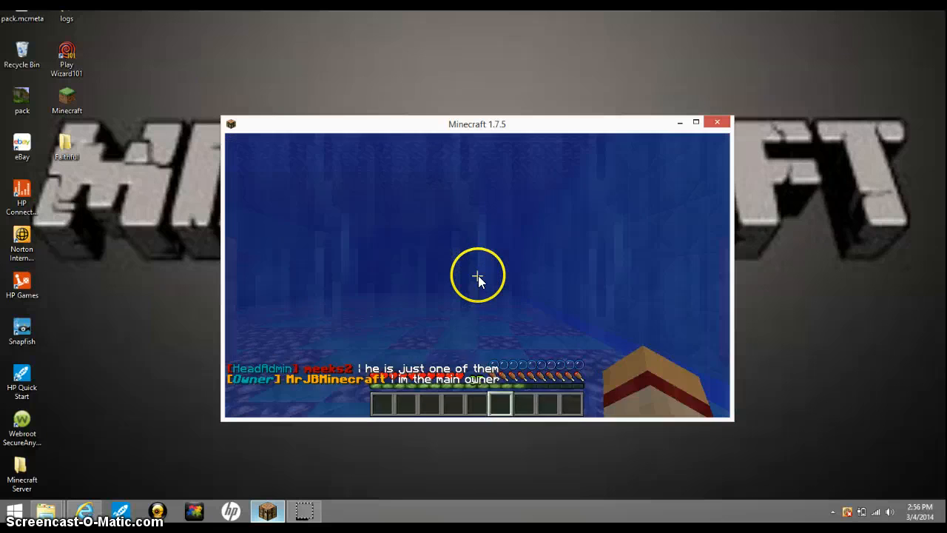
key(Escape)
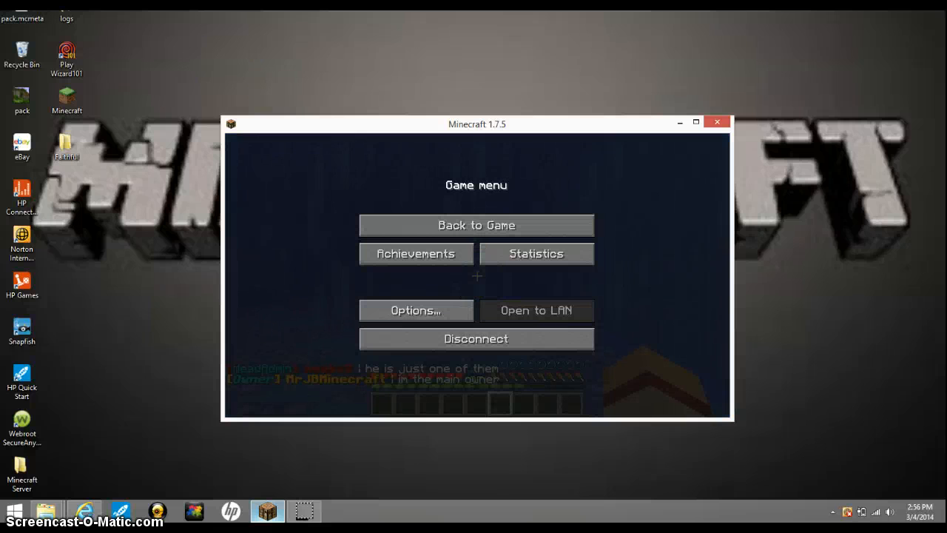